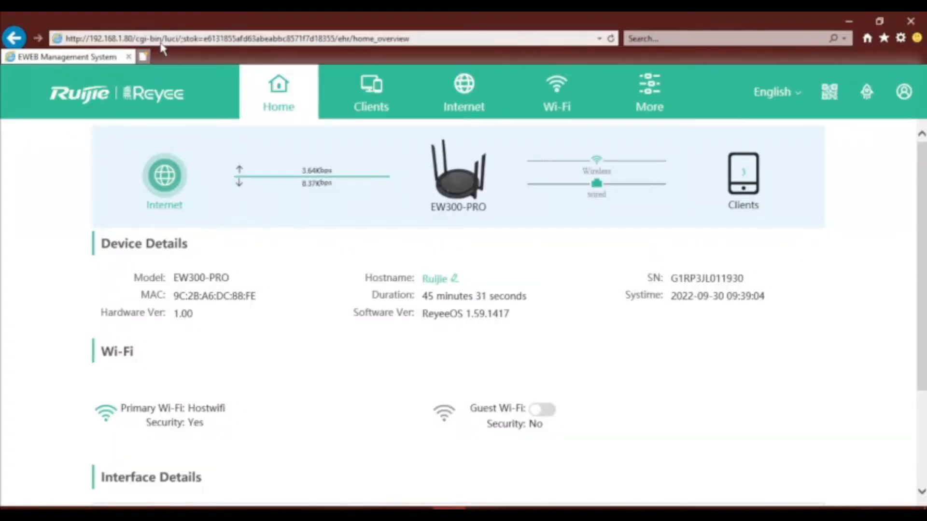
{"action": "mouse_move", "coordinate": [609, 103]}
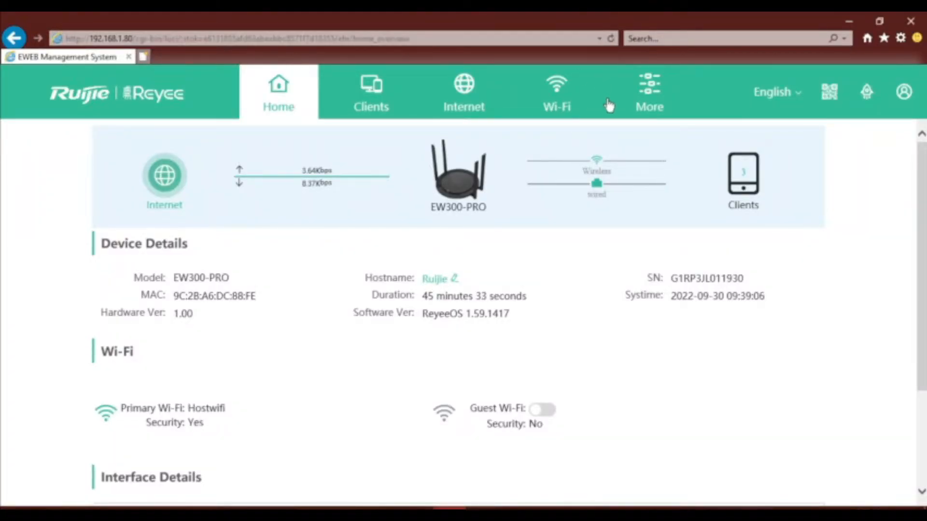
Step: Go to More > Basics > Repeater/WISP to reach the device working-mode settings
{"action": "left_click", "coordinate": [648, 91]}
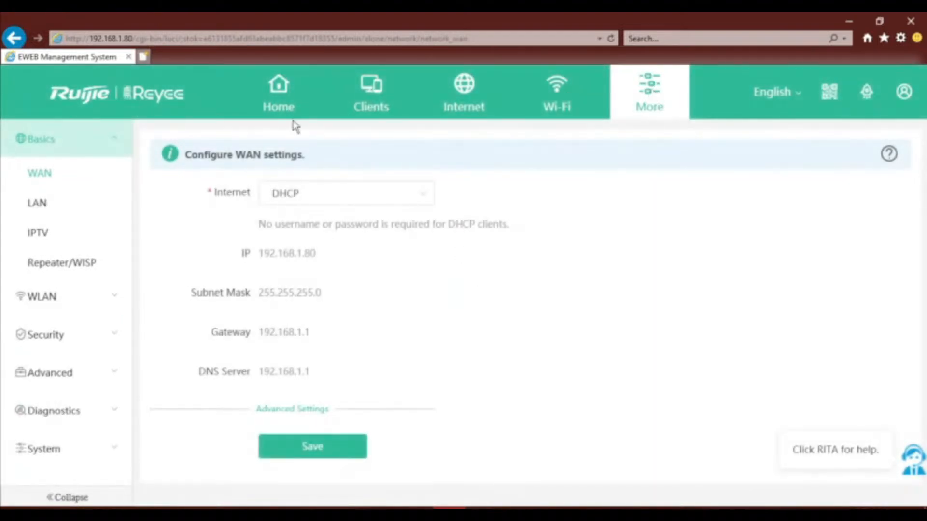
{"action": "left_click", "coordinate": [61, 262]}
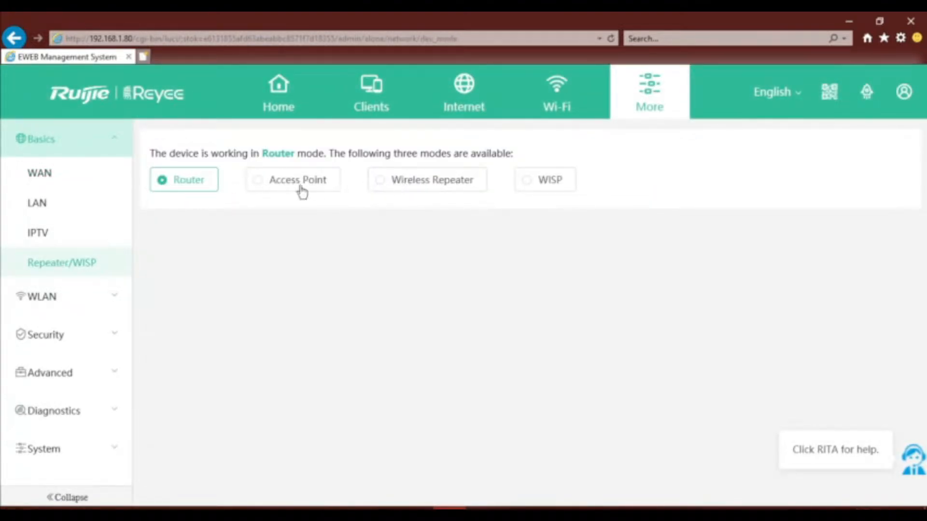
{"action": "mouse_move", "coordinate": [519, 186]}
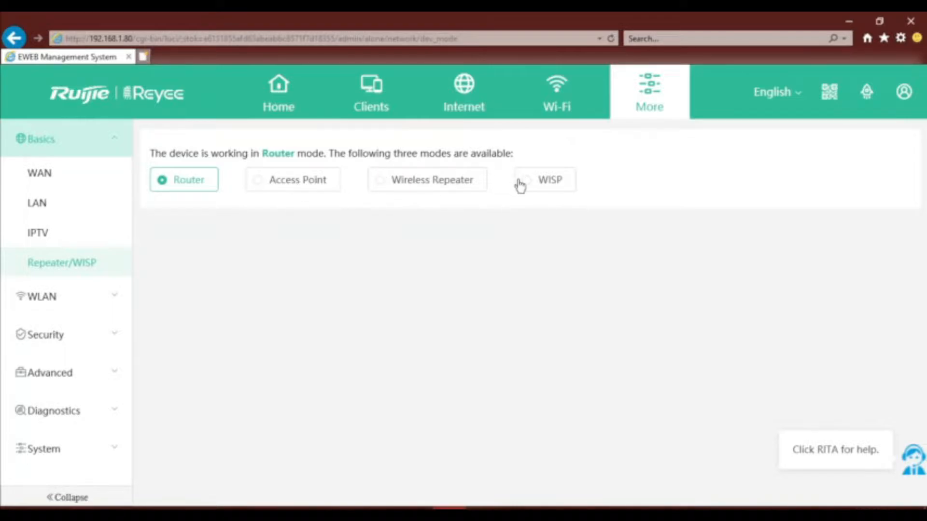
{"action": "mouse_move", "coordinate": [383, 187]}
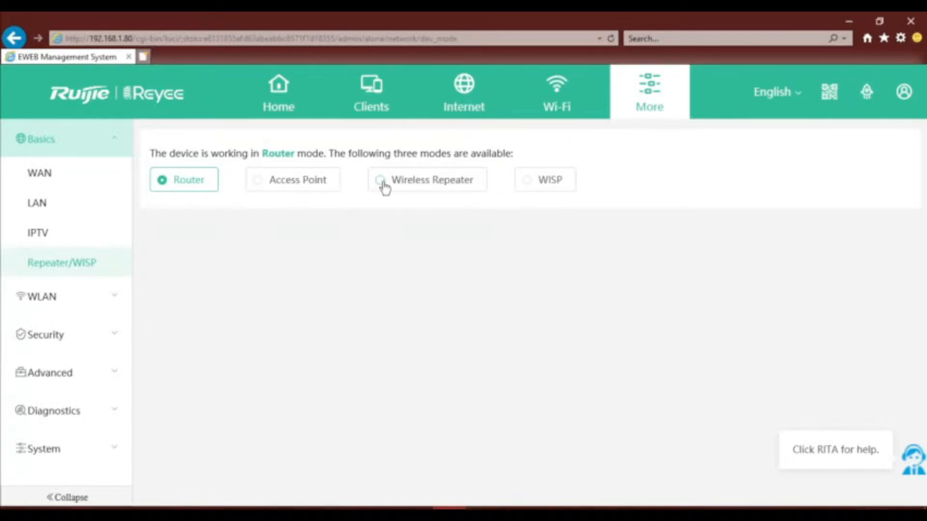
Step: Select Wireless Repeater mode and accept the plugged-in WAN cable warning
{"action": "left_click", "coordinate": [381, 180]}
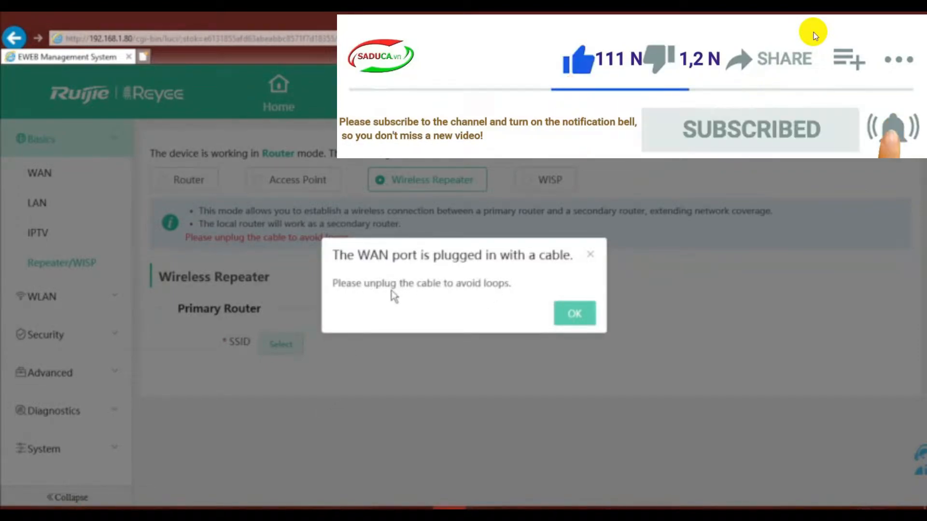
{"action": "mouse_move", "coordinate": [485, 299]}
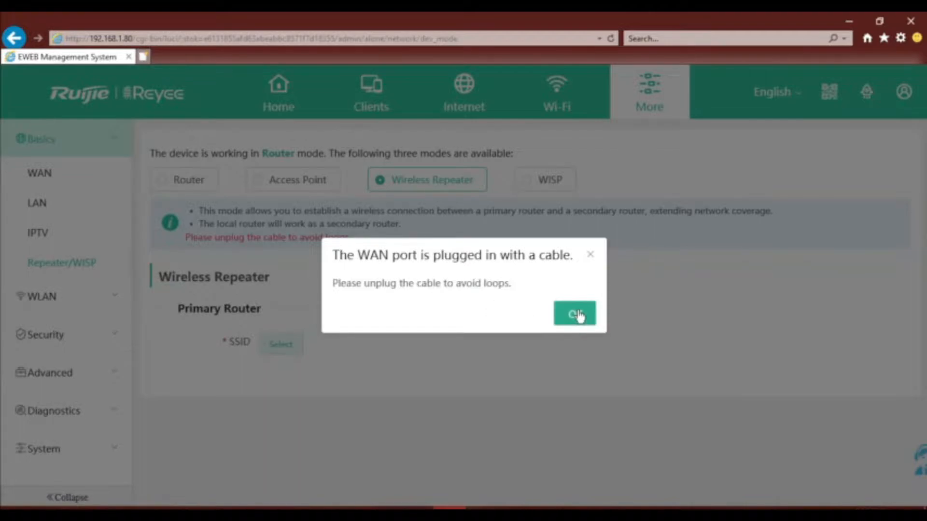
{"action": "left_click", "coordinate": [573, 312]}
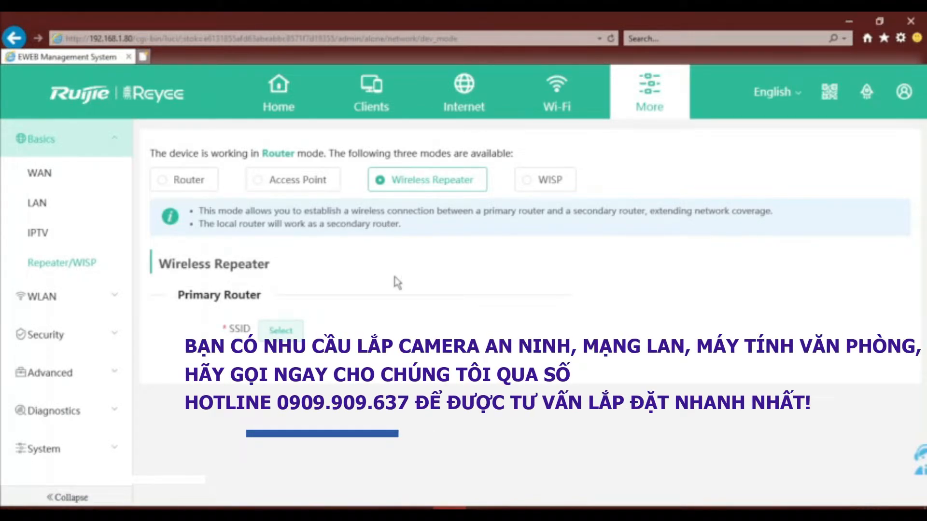
Step: Scan nearby 2.4G networks and choose Saduca Camera as the primary router SSID
{"action": "left_click", "coordinate": [281, 329]}
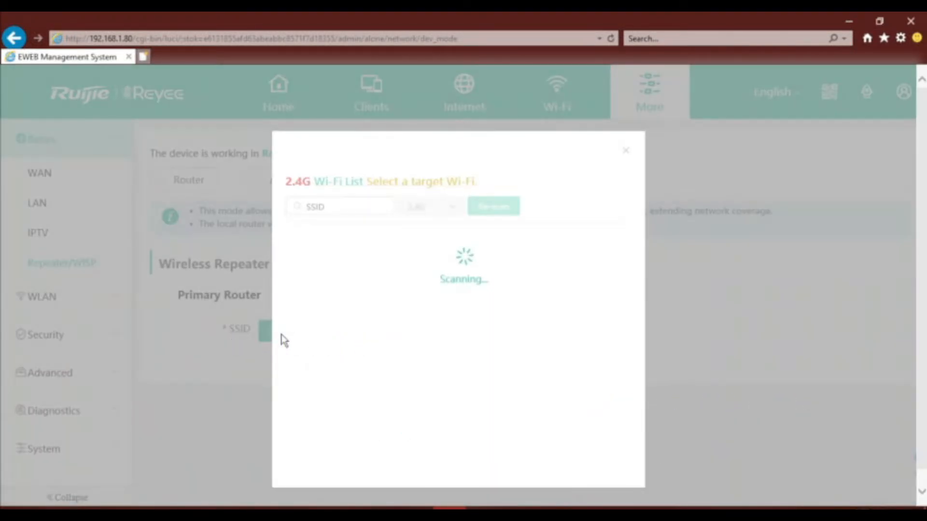
{"action": "mouse_move", "coordinate": [324, 231]}
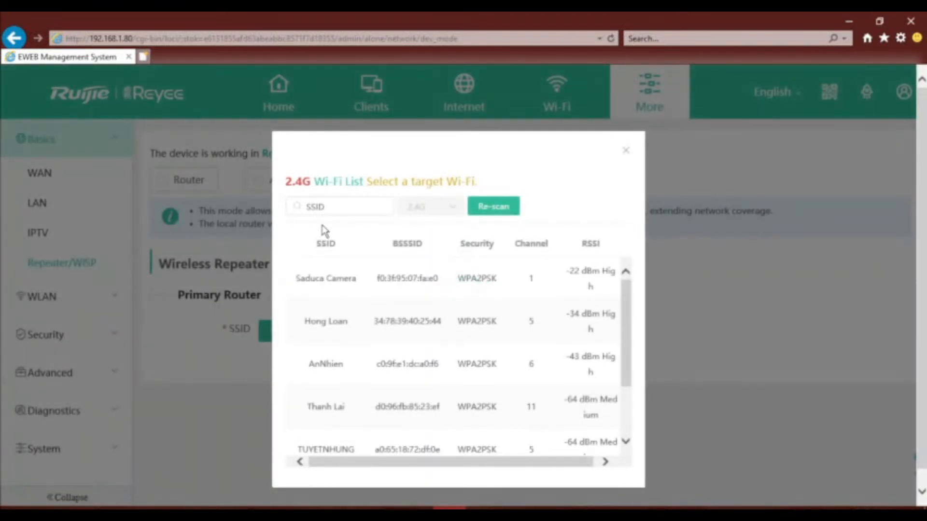
{"action": "mouse_move", "coordinate": [295, 231]}
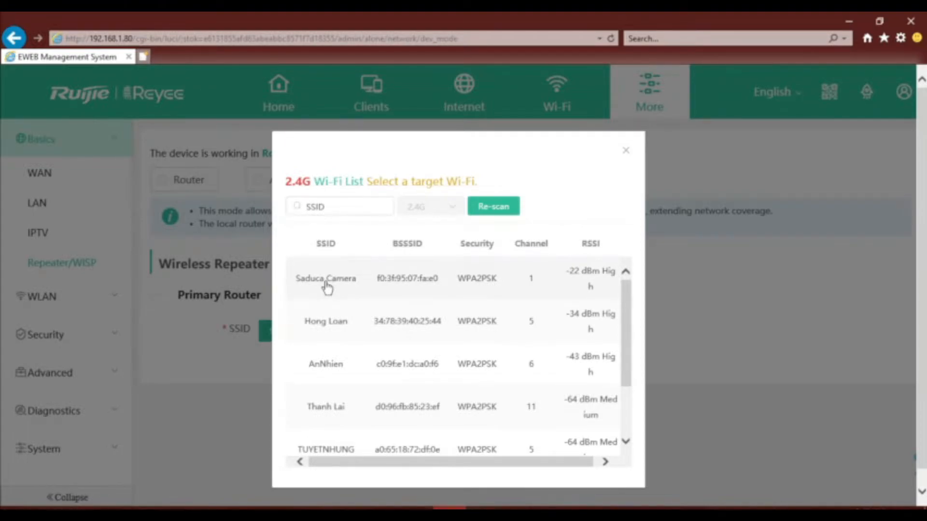
{"action": "left_click", "coordinate": [325, 278]}
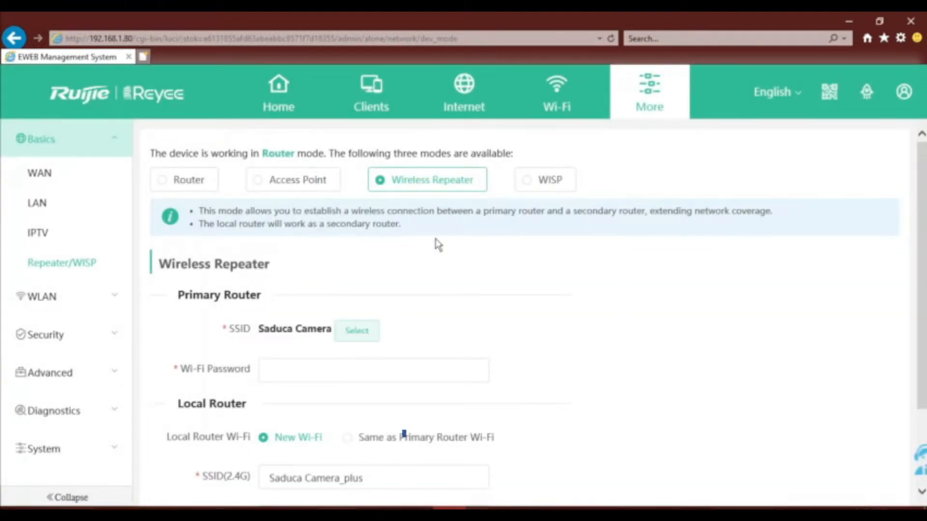
Step: Under Local Router, choose New Wi-Fi and rename the 2.4G SSID from Saduca Camera_plus to Wifi_plus
{"action": "scroll", "scroll_direction": "down", "scroll_amount": 3}
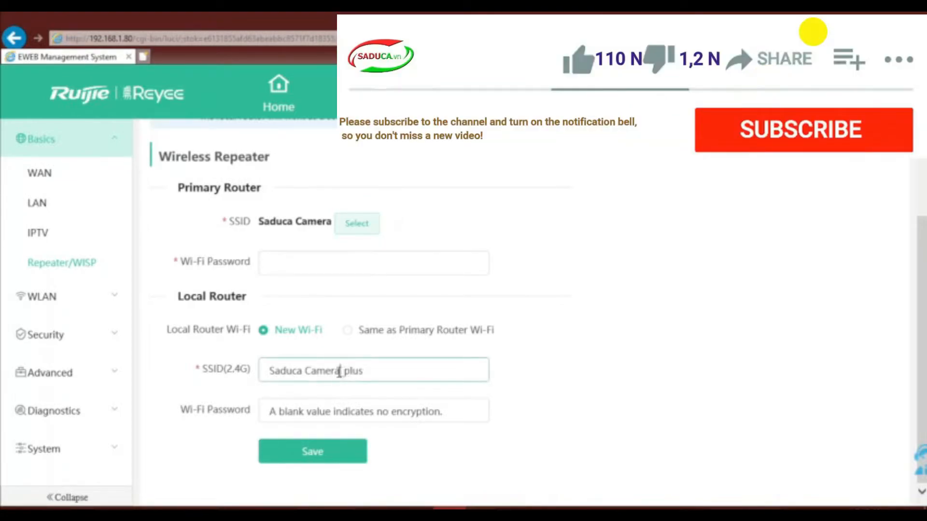
{"action": "double_click", "coordinate": [303, 371]}
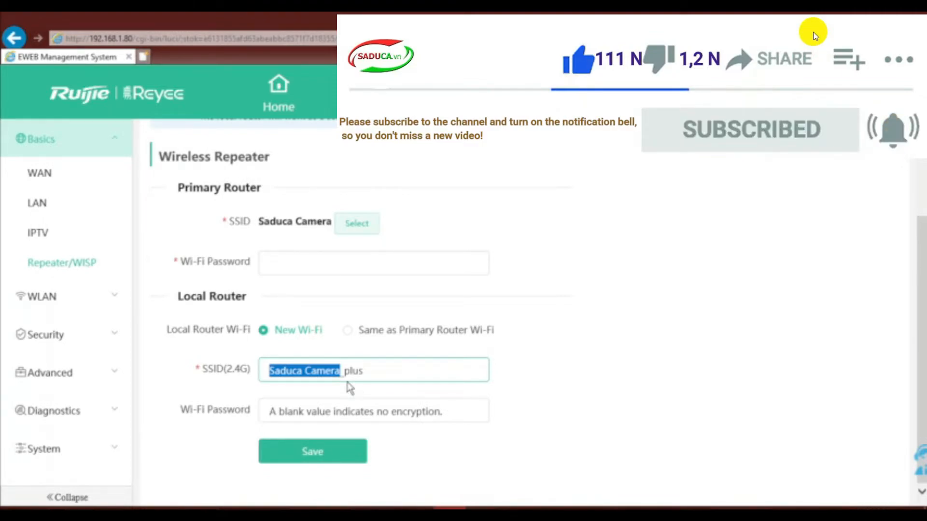
{"action": "type", "text": "Wifi plus"}
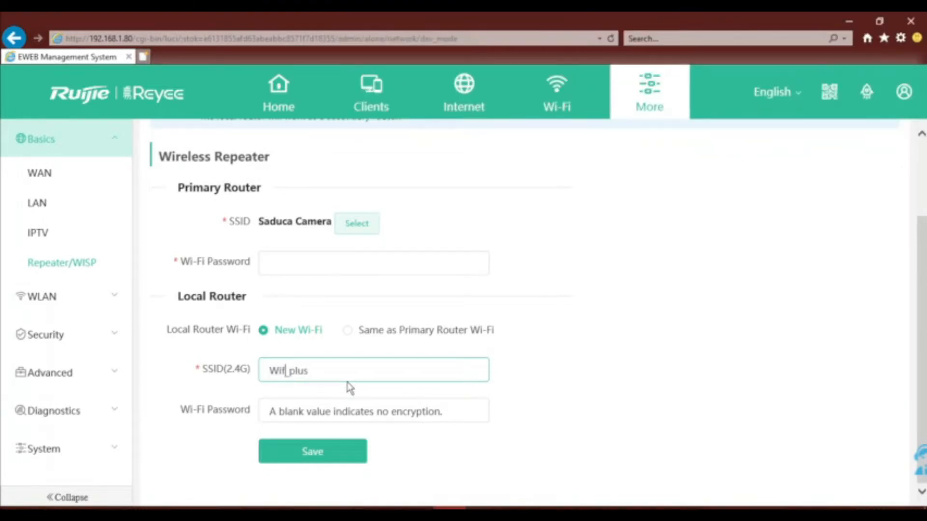
{"action": "type", "text": "i"}
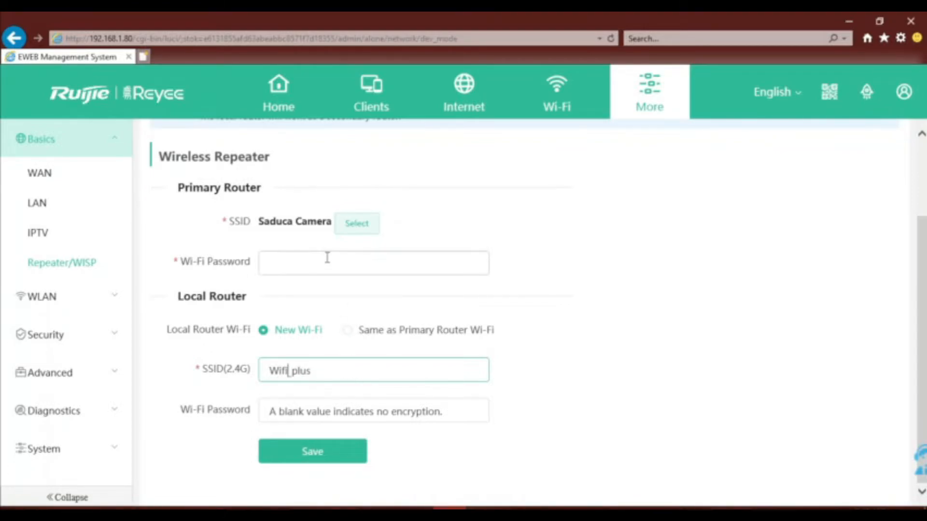
{"action": "mouse_move", "coordinate": [290, 271]}
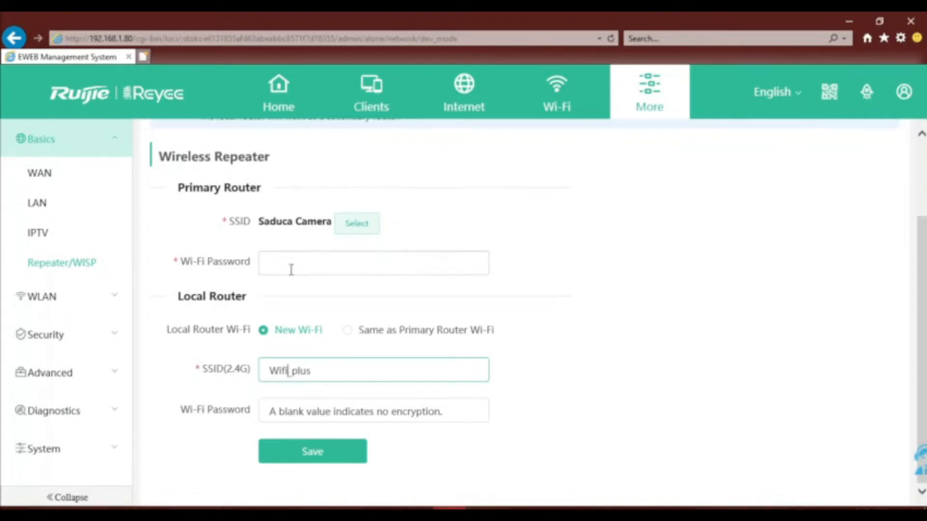
Step: Enter the Saduca Camera primary router password and a Wi-Fi password for the local Wifi_plus network
{"action": "left_click", "coordinate": [374, 262]}
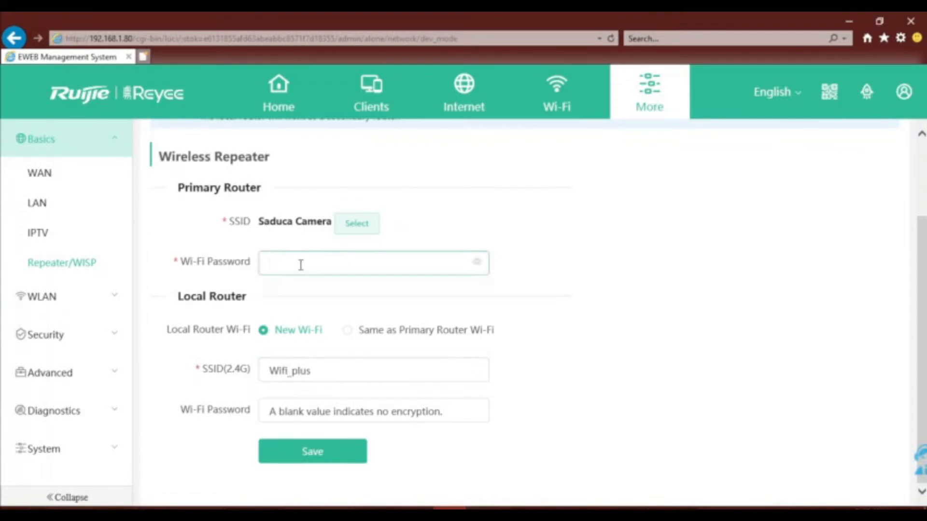
{"action": "left_click", "coordinate": [373, 263]}
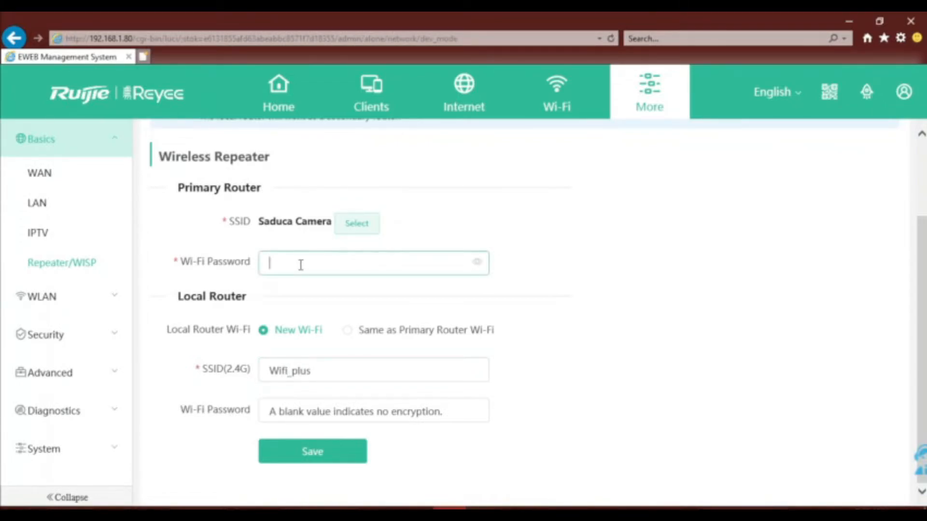
{"action": "type", "text": "••••"}
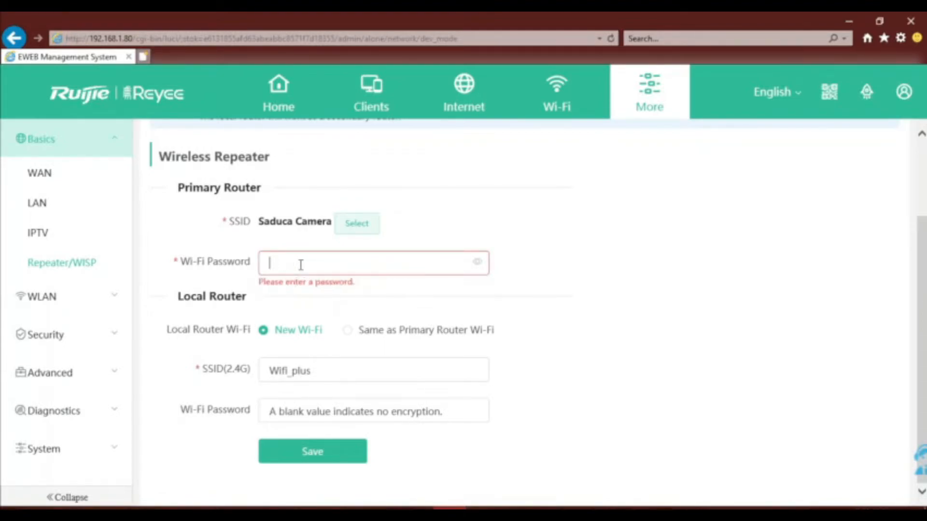
{"action": "type", "text": "123"}
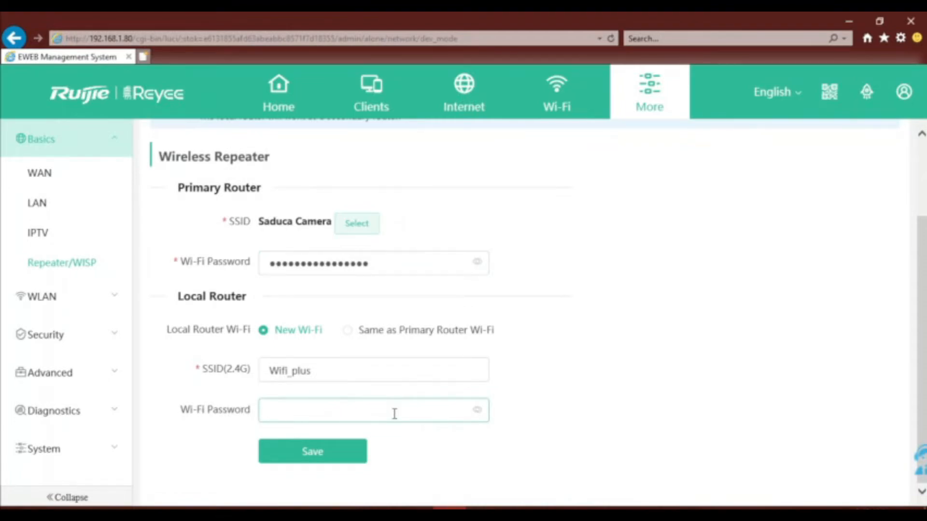
{"action": "type", "text": "•"}
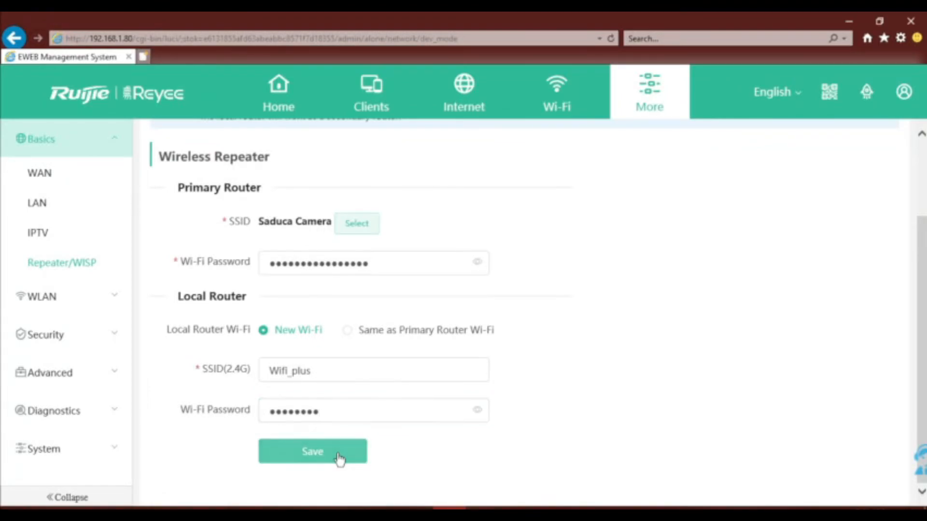
Step: Save and apply the Wireless Repeater configuration, leaving repeater status Enabled at 192.168.110.1
{"action": "left_click", "coordinate": [312, 451]}
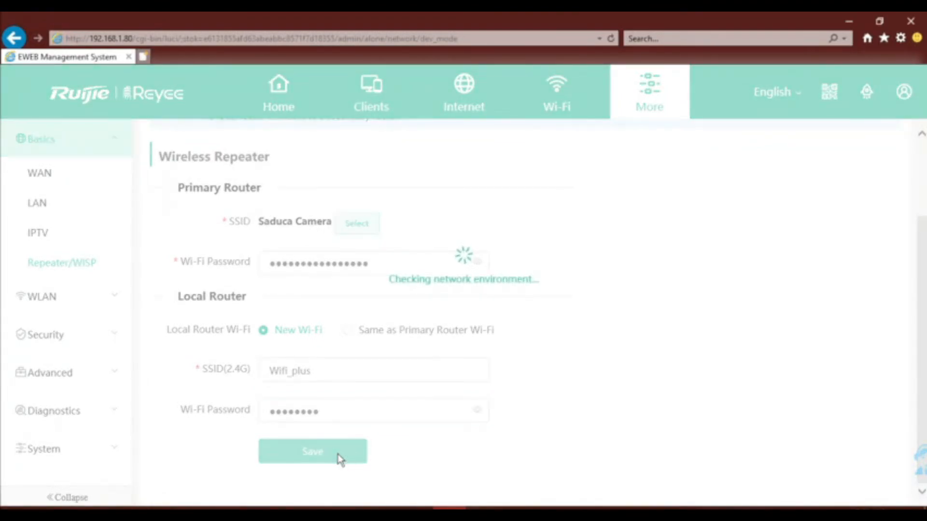
{"action": "left_click", "coordinate": [312, 451]}
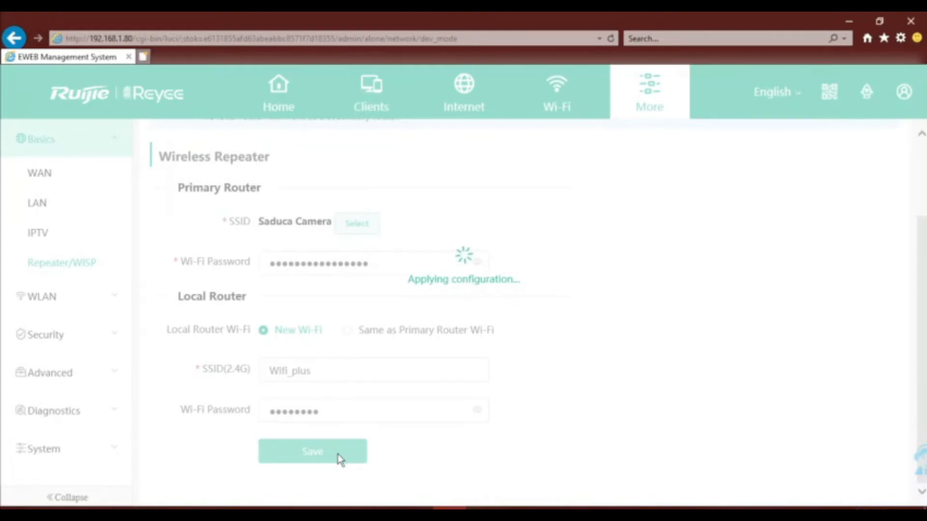
{"action": "left_click", "coordinate": [312, 451]}
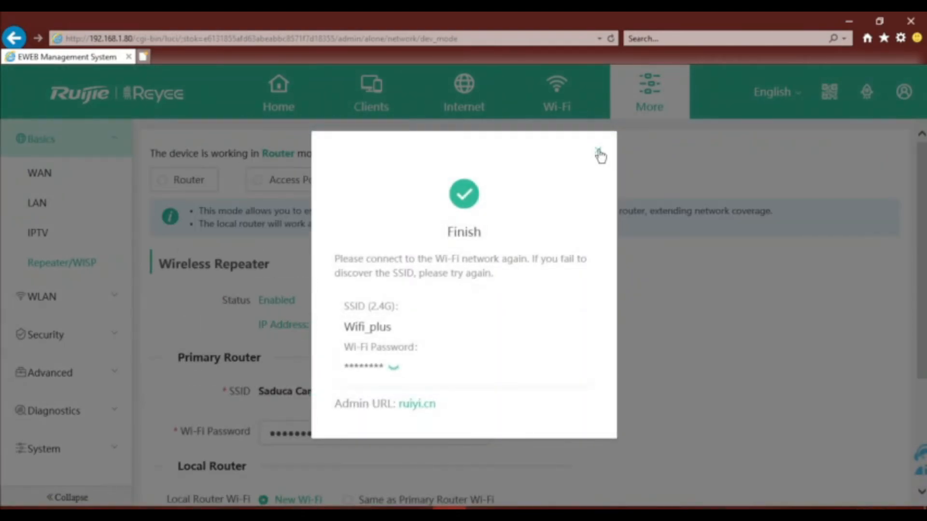
{"action": "left_click", "coordinate": [599, 153]}
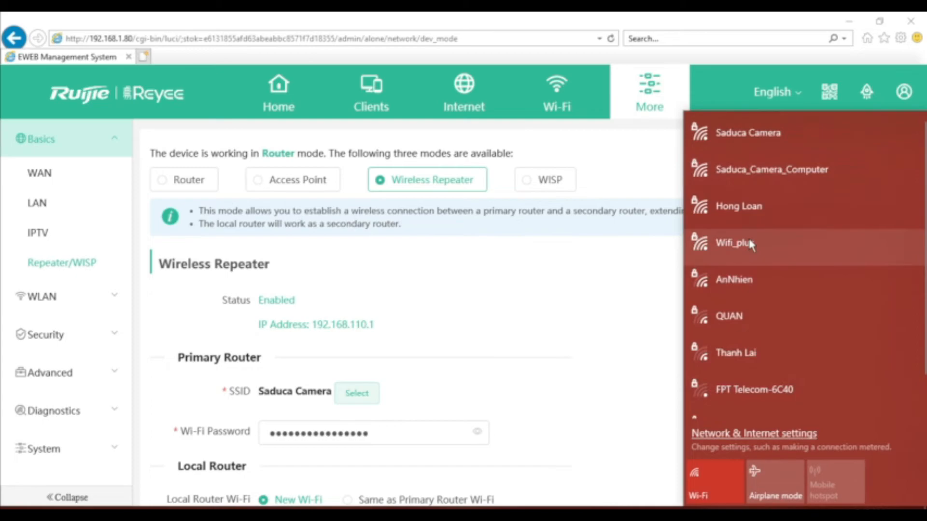
Step: Connect the PC to Wifi_plus with its security key and allow discoverability on the network
{"action": "left_click", "coordinate": [734, 243]}
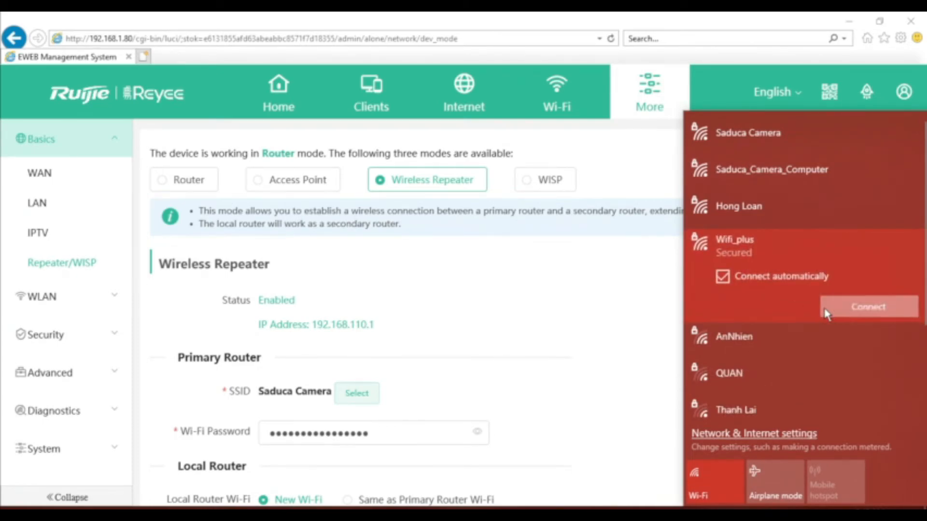
{"action": "left_click", "coordinate": [867, 306]}
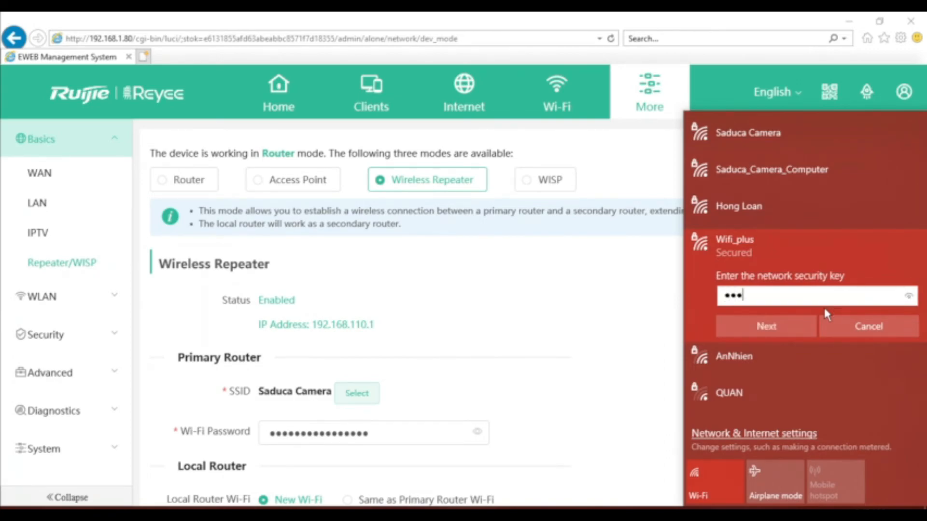
{"action": "left_click", "coordinate": [765, 325]}
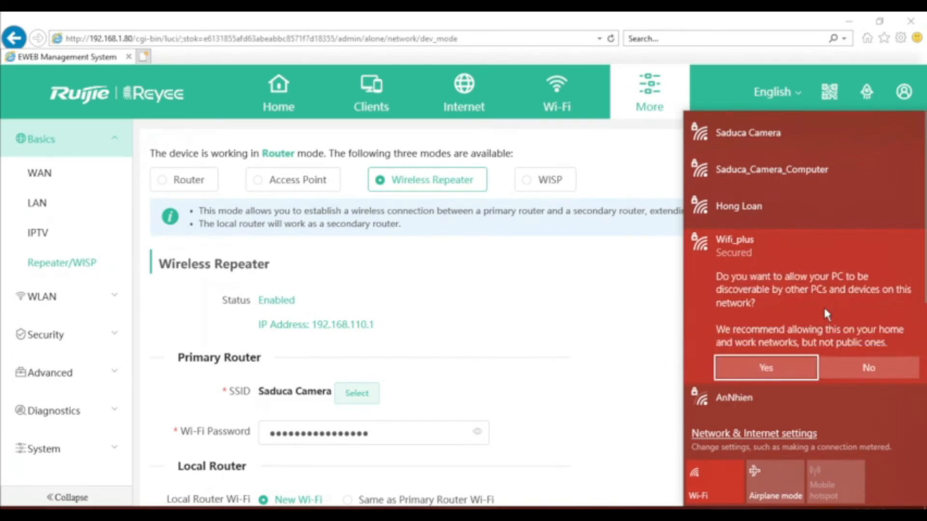
{"action": "left_click", "coordinate": [765, 367]}
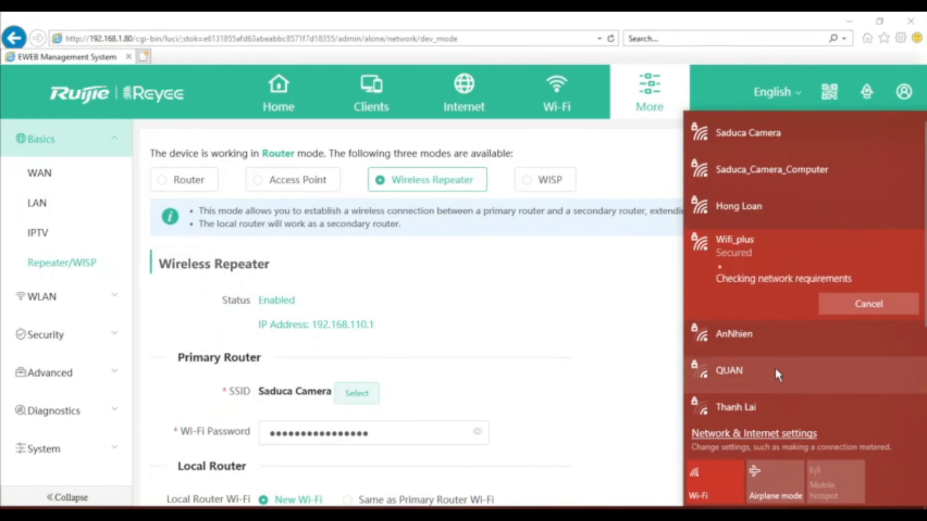
{"action": "mouse_move", "coordinate": [562, 367]}
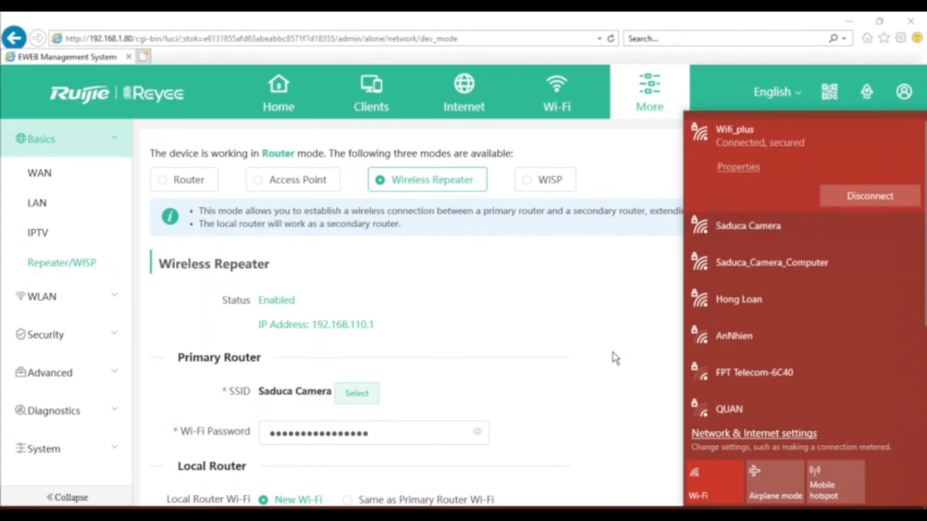
{"action": "mouse_move", "coordinate": [578, 154]}
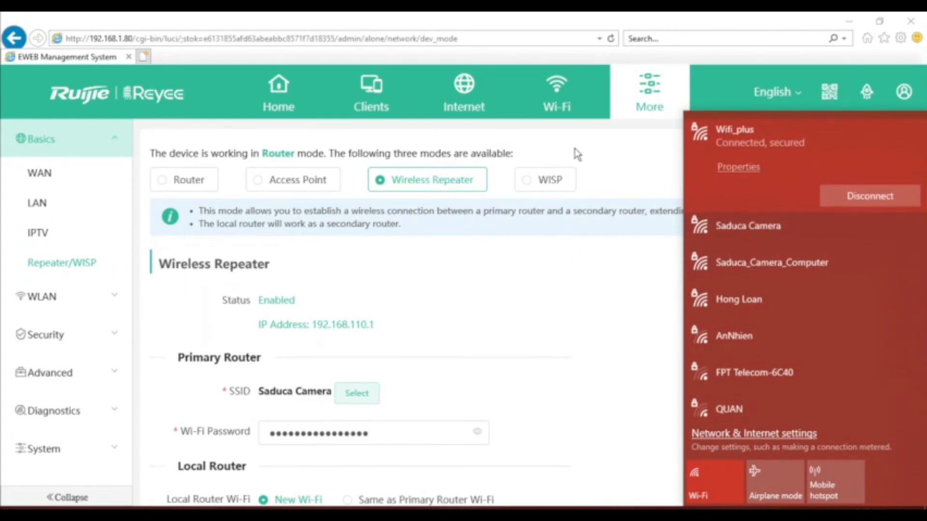